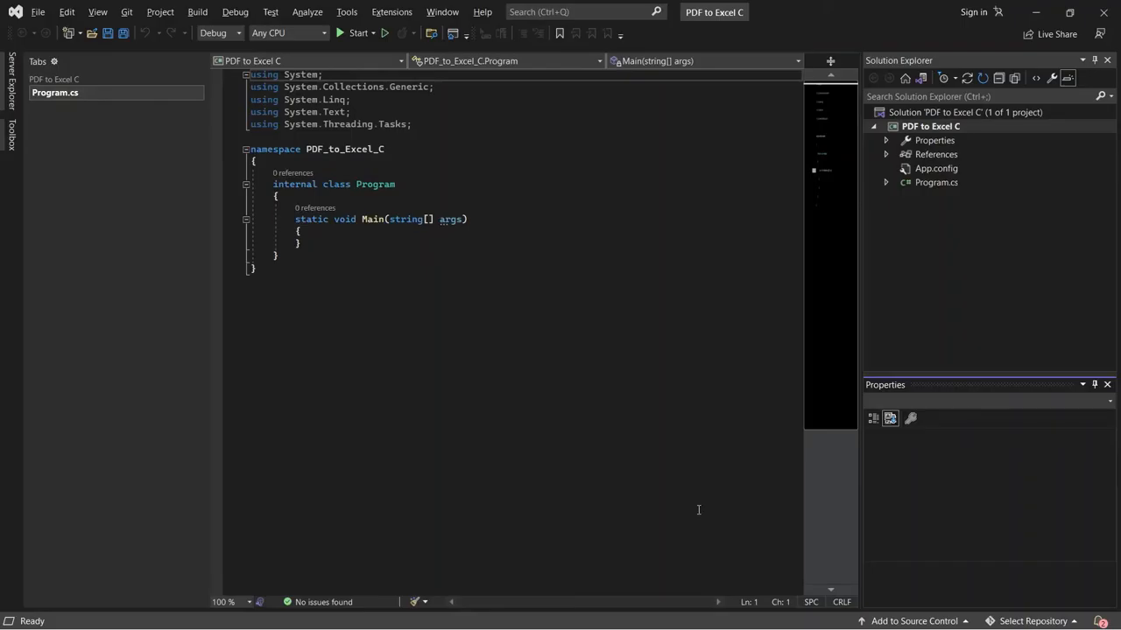
pyautogui.moveTo(480, 109)
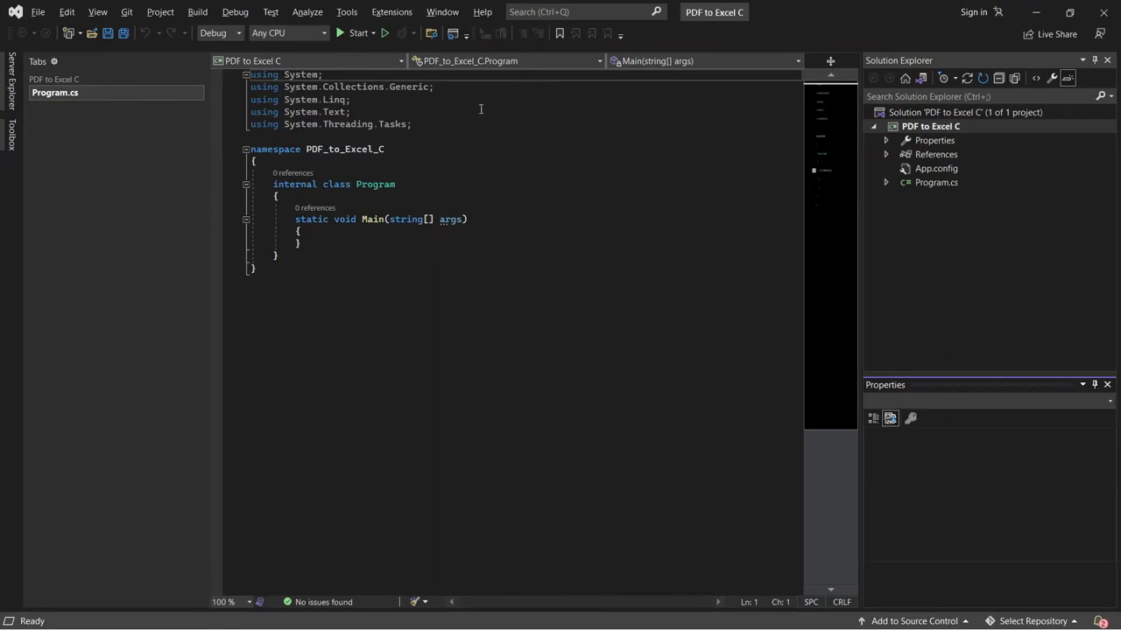
# Select all of Program.cs to replace it with the pasted ByteScout CSV extraction code.
pyautogui.press('ctrl+a')
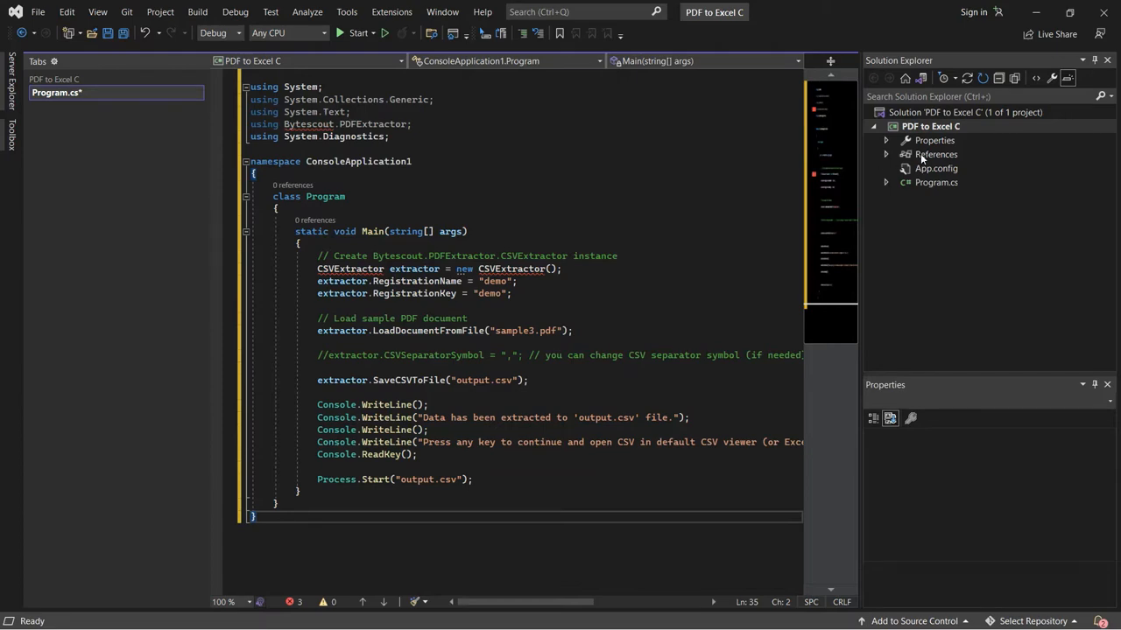
# Add a reference to the ByteScout PDF Extractor SDK assembly, found by searching 'By'.
pyautogui.rightClick(936, 154)
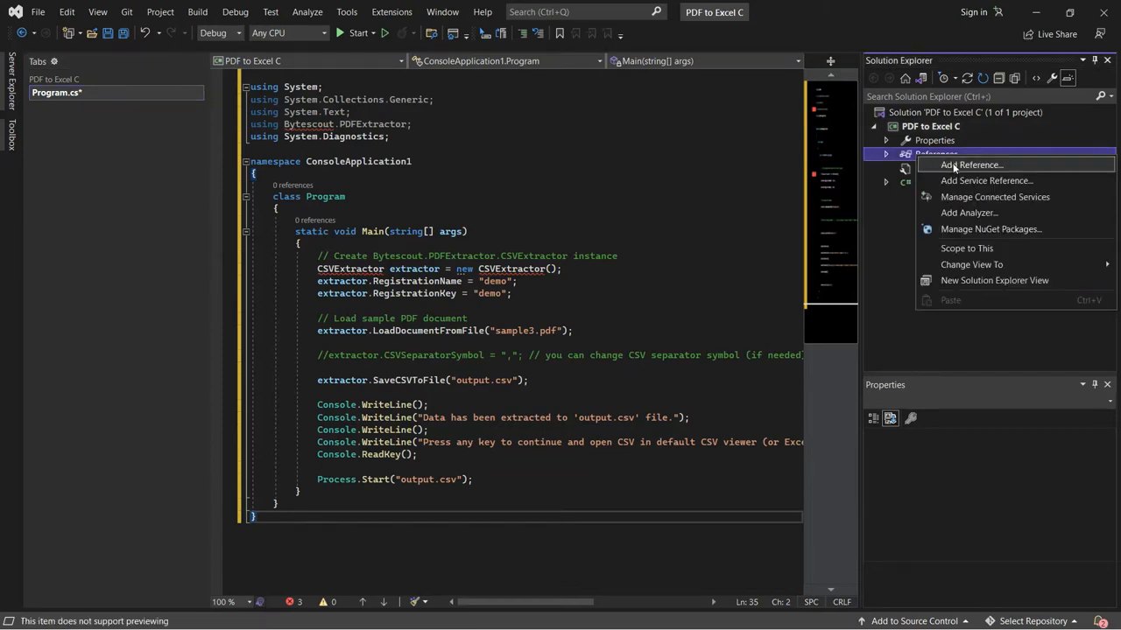
pyautogui.click(970, 165)
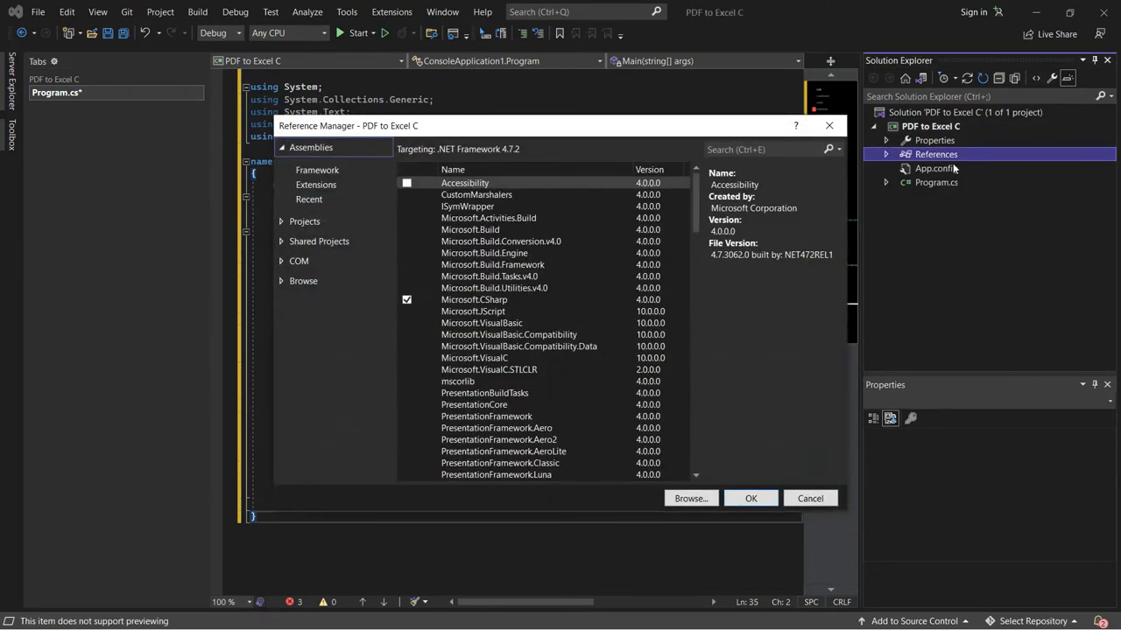
pyautogui.click(771, 148)
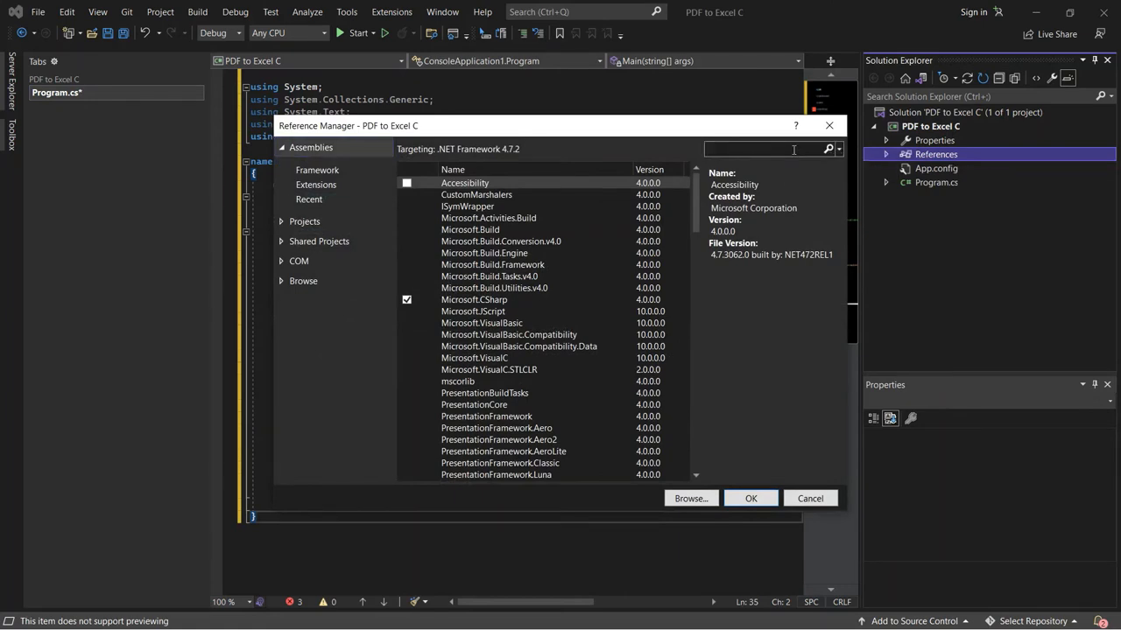
pyautogui.write('By')
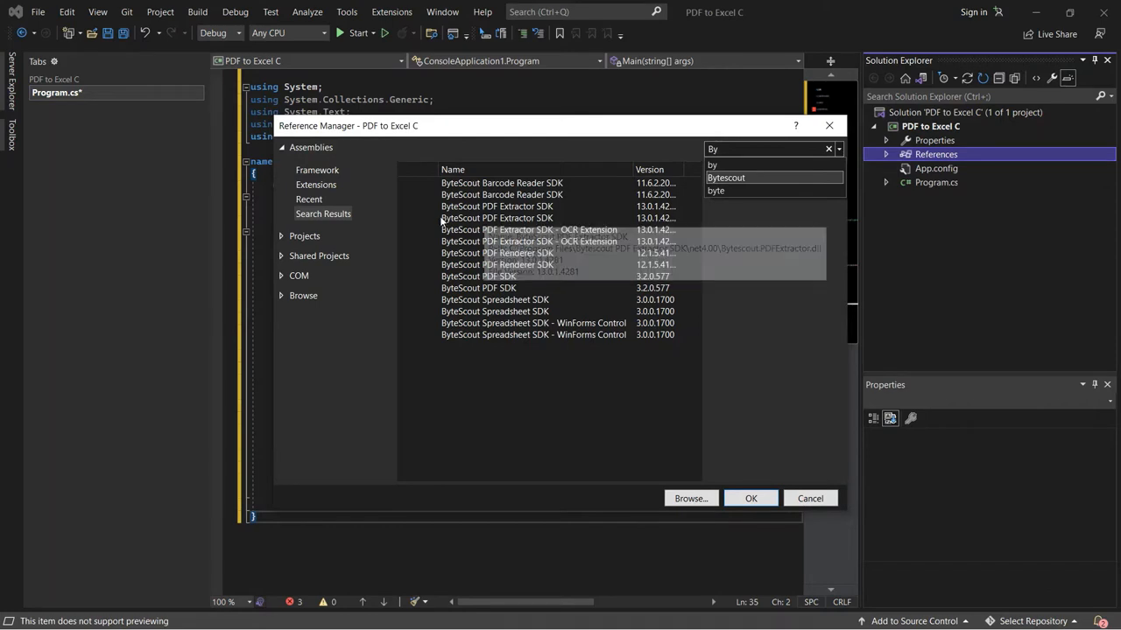
pyautogui.click(407, 218)
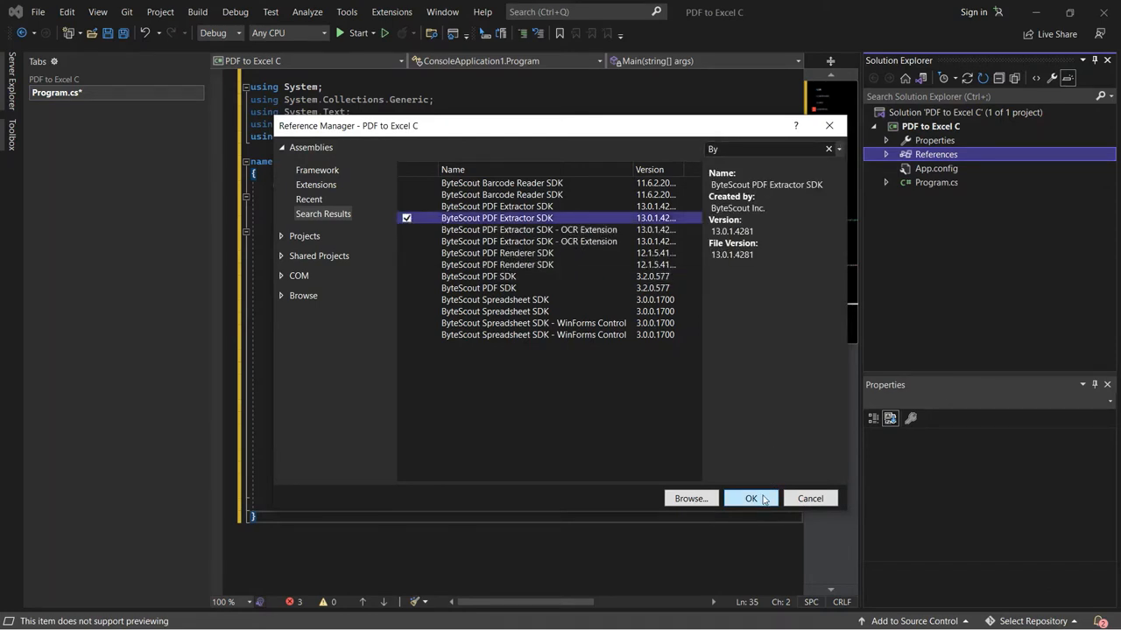
pyautogui.click(750, 498)
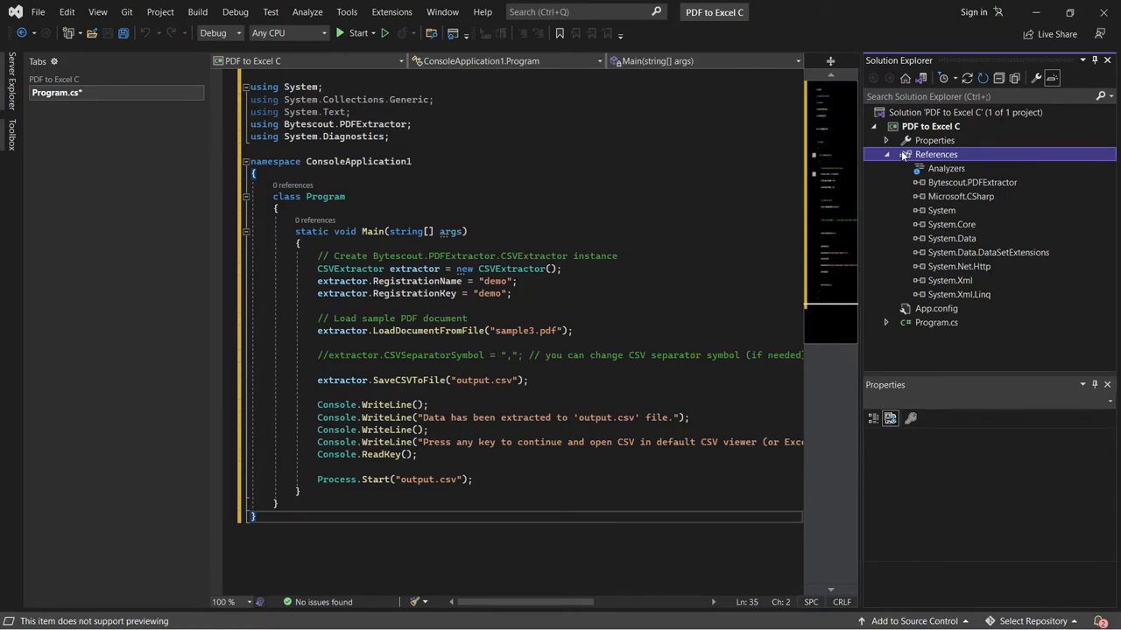
pyautogui.moveTo(493, 294)
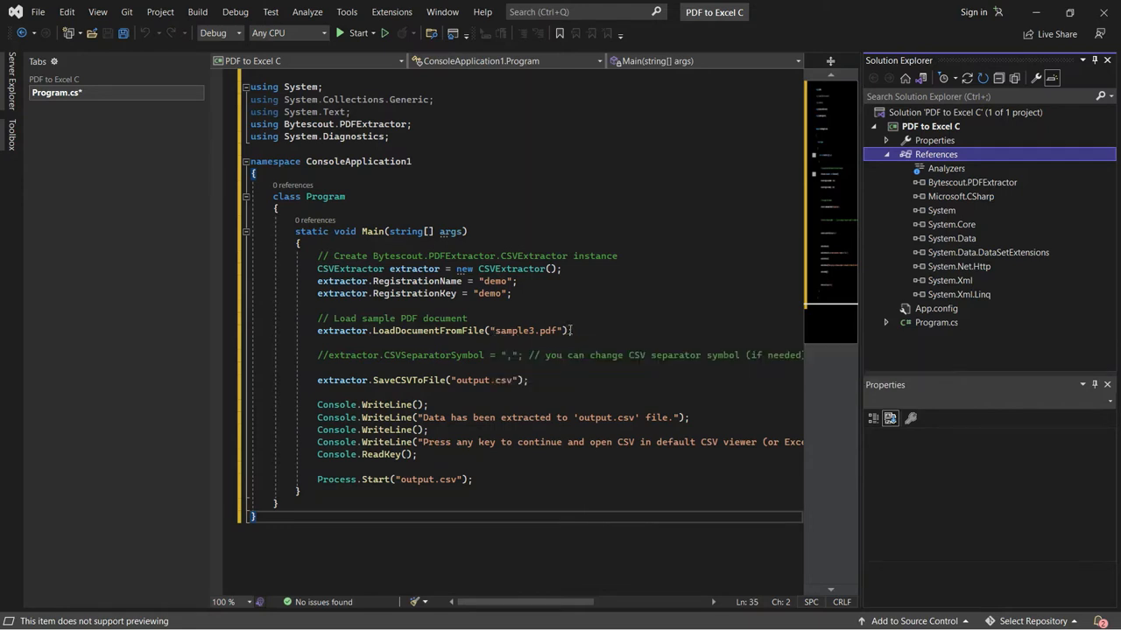
pyautogui.moveTo(847, 207)
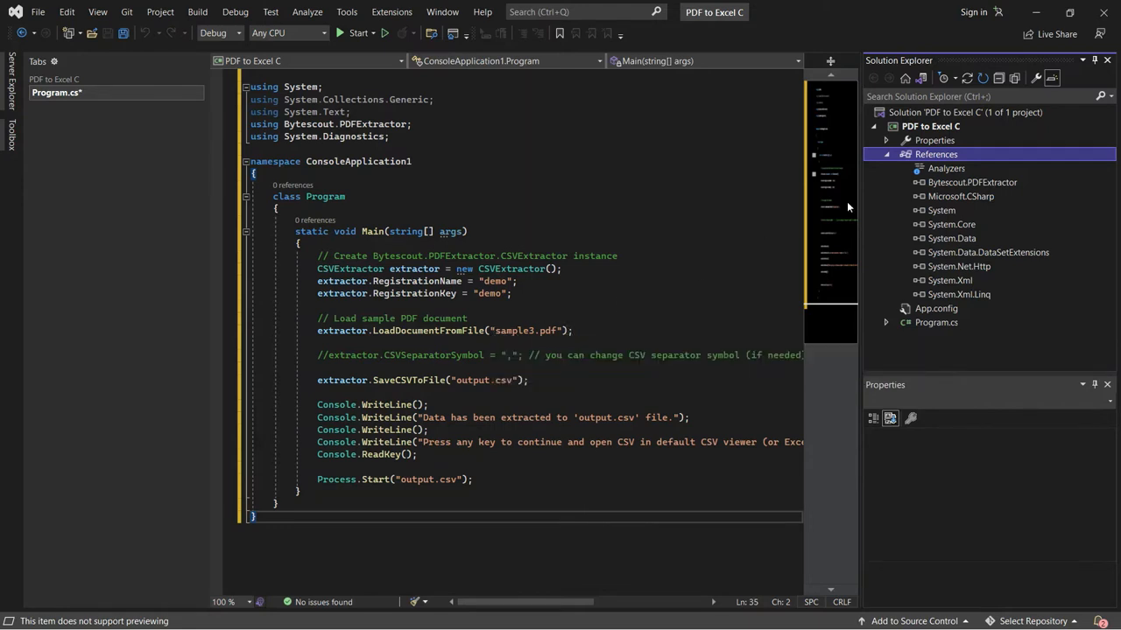
# Set sample3.pdf's Copy to Output Directory property to Copy always.
pyautogui.rightClick(930, 126)
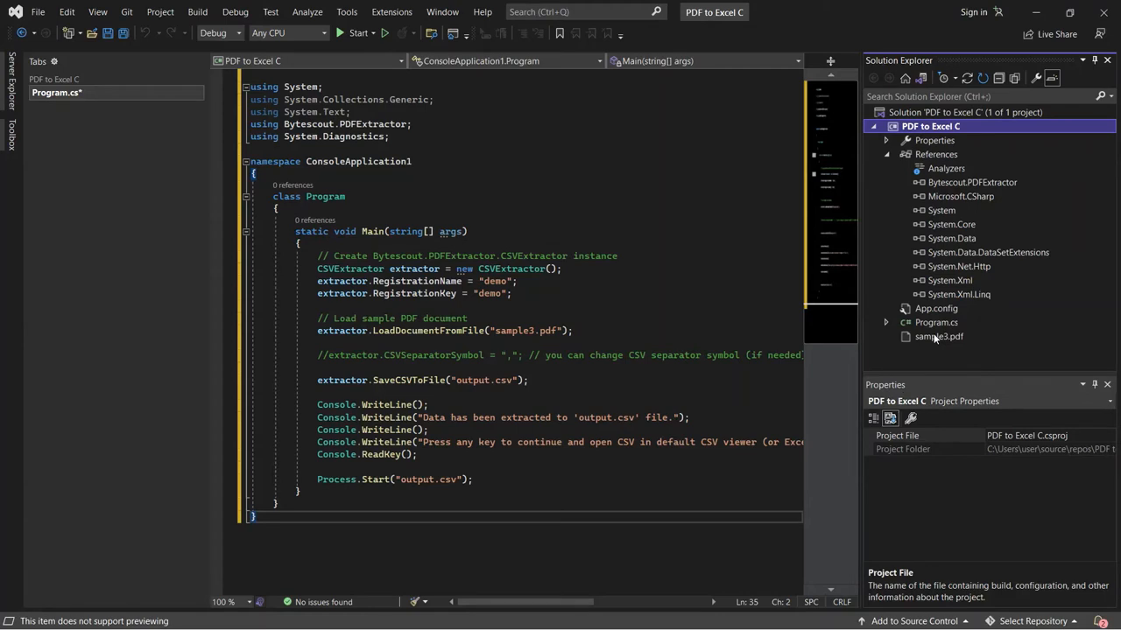
pyautogui.click(938, 336)
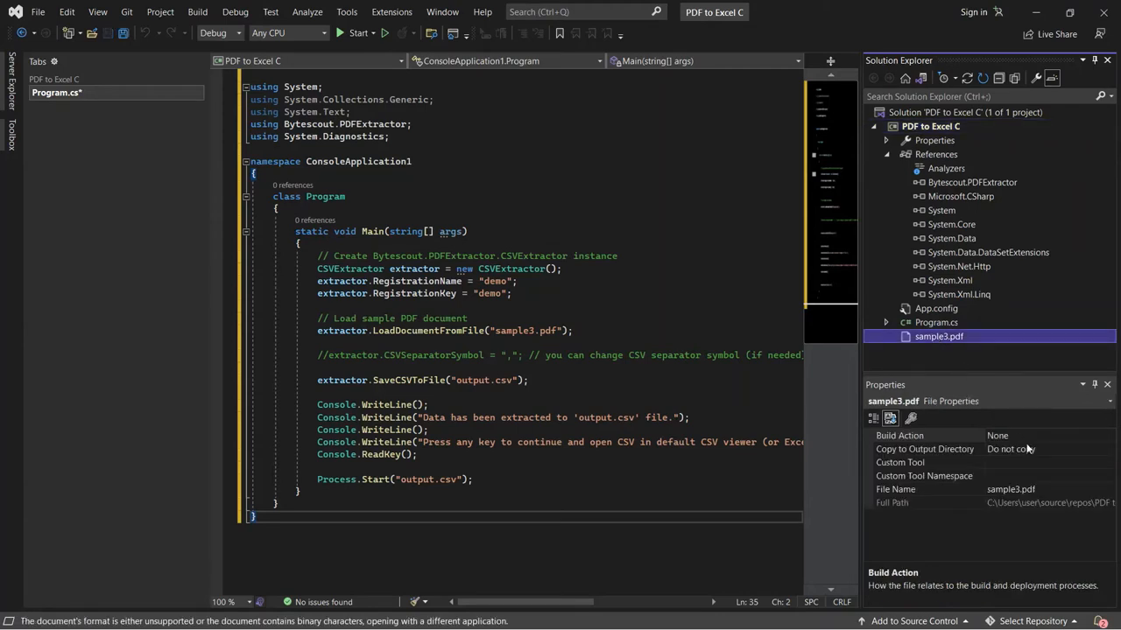
pyautogui.click(925, 449)
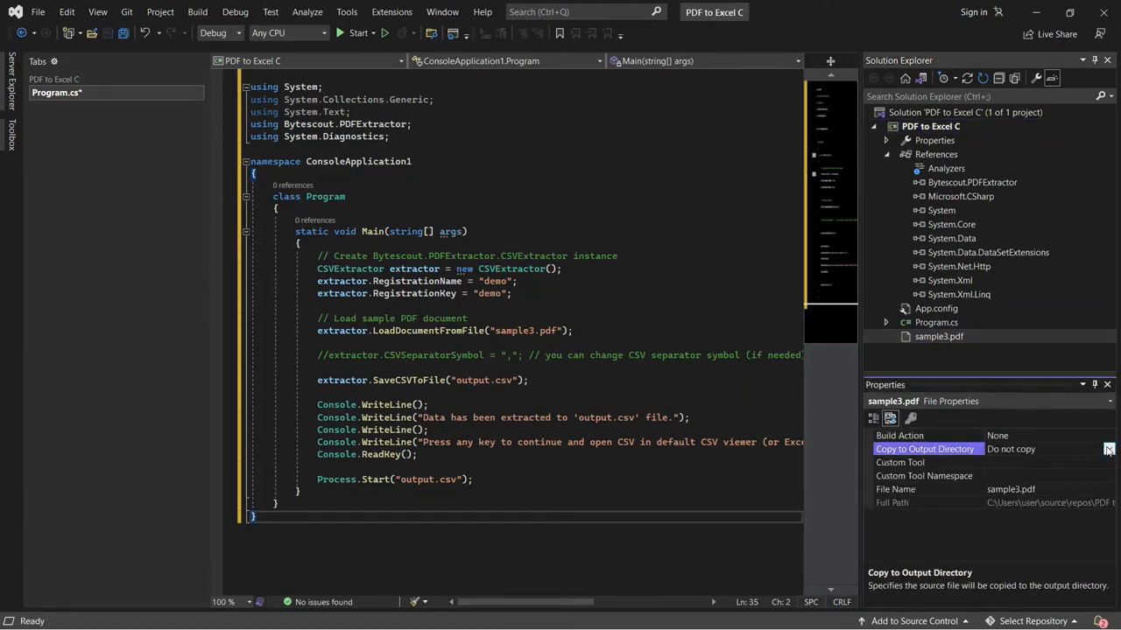
pyautogui.click(1109, 450)
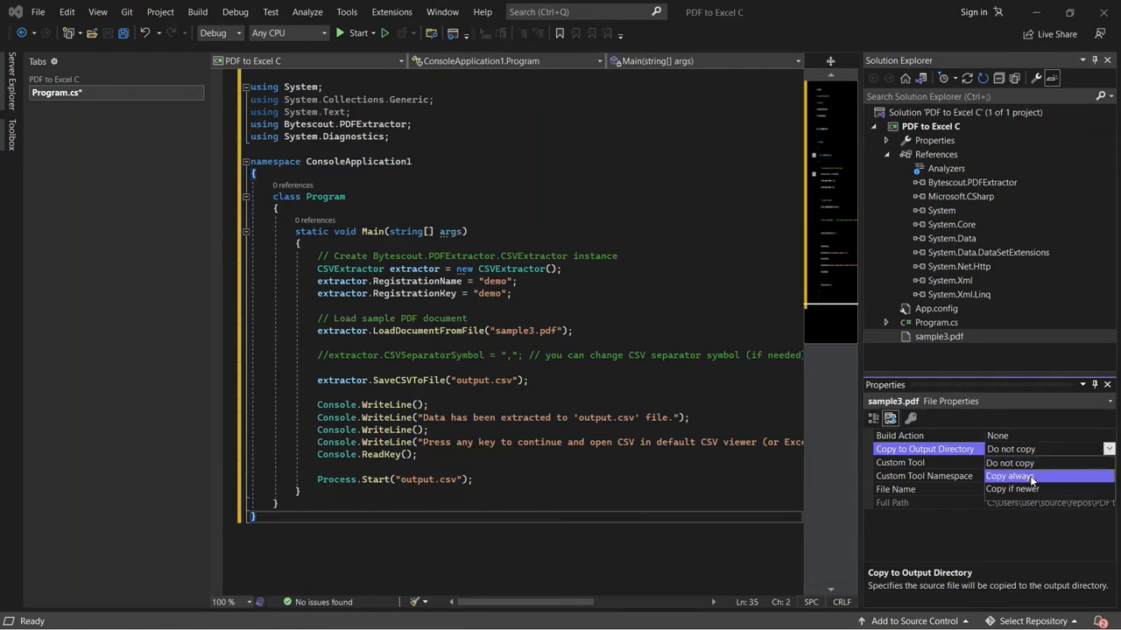
pyautogui.click(1009, 476)
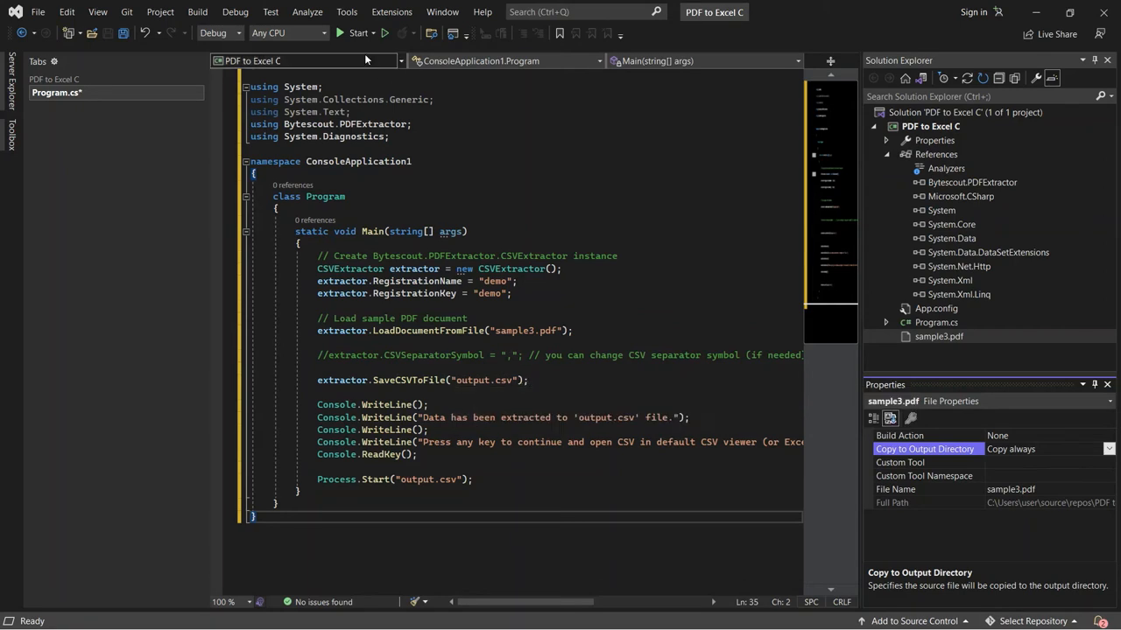
# Run the app so it reports data extracted to output.csv, then continue past the prompt.
pyautogui.click(357, 33)
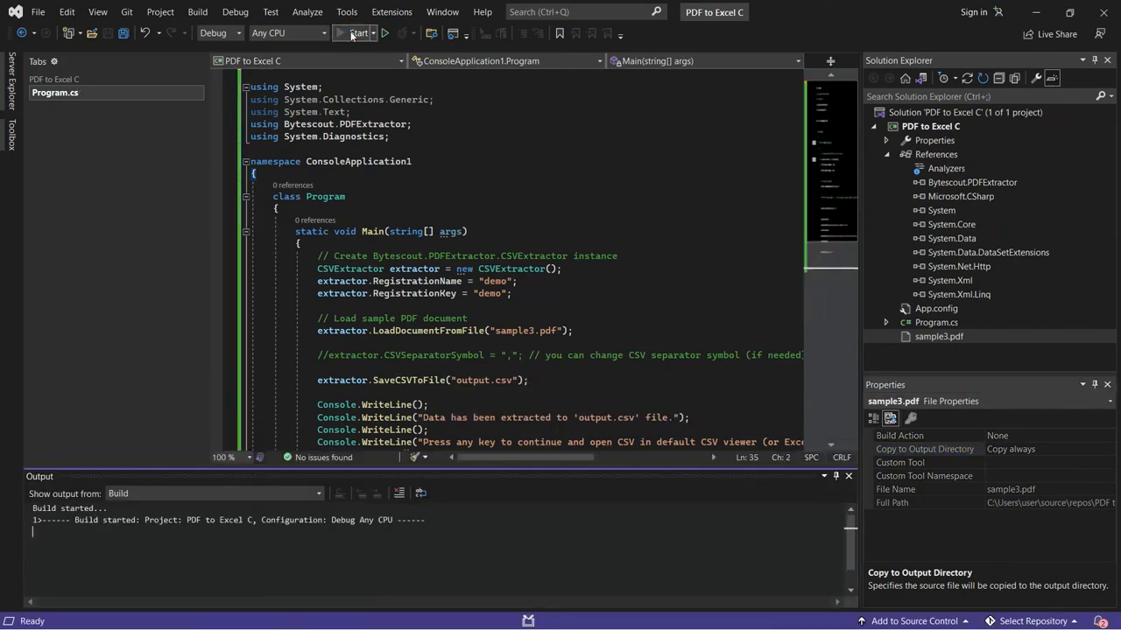
pyautogui.click(359, 33)
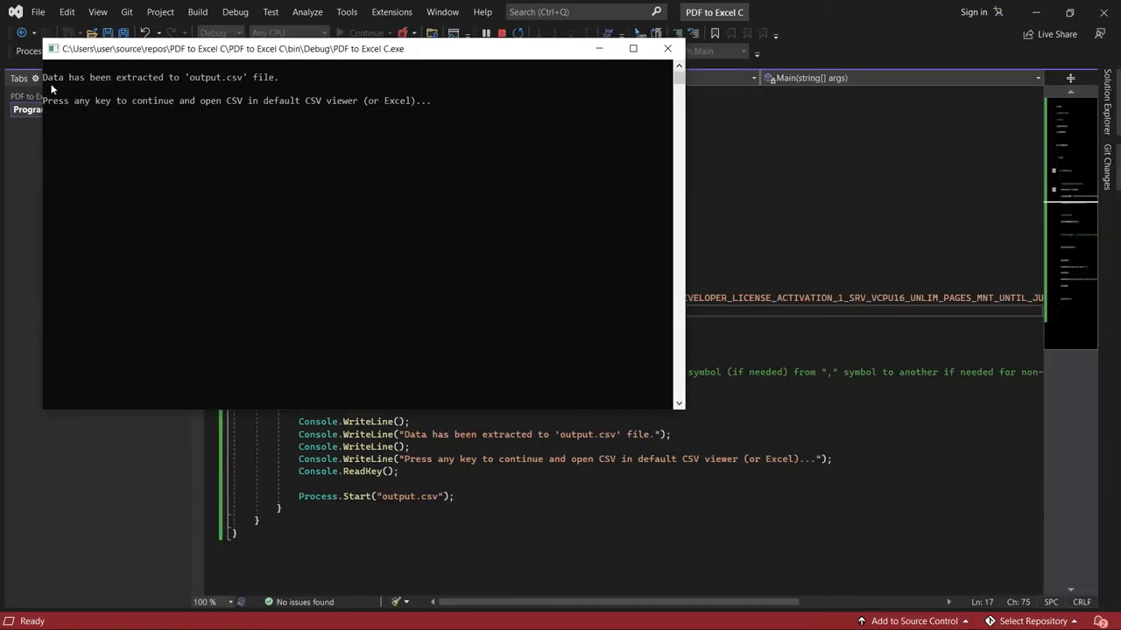
pyautogui.moveTo(188, 83)
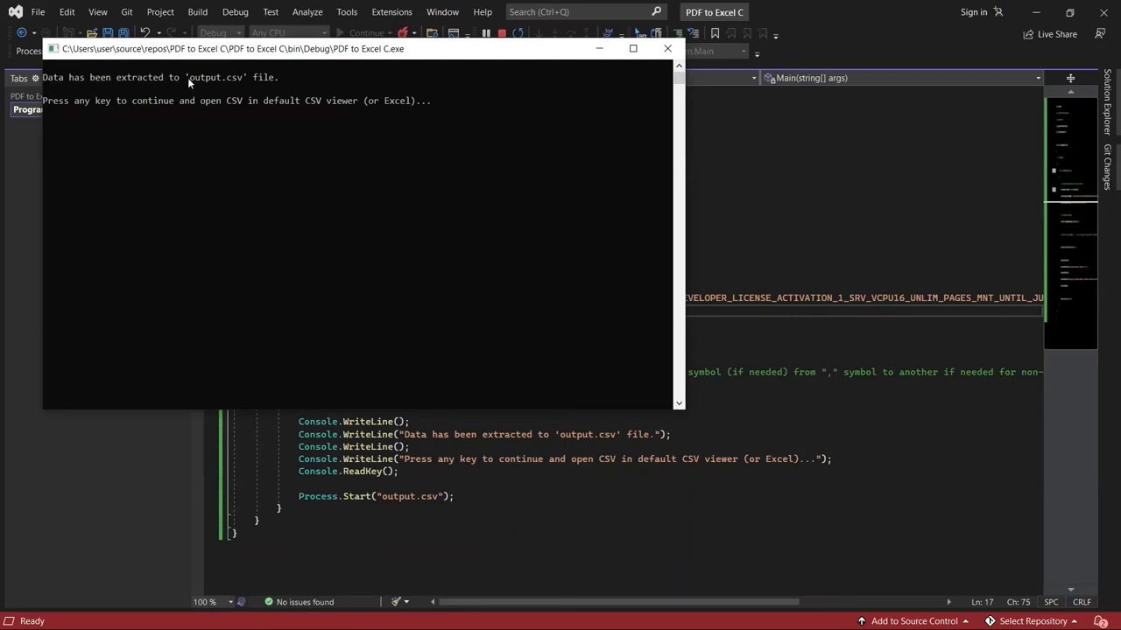
pyautogui.moveTo(278, 81)
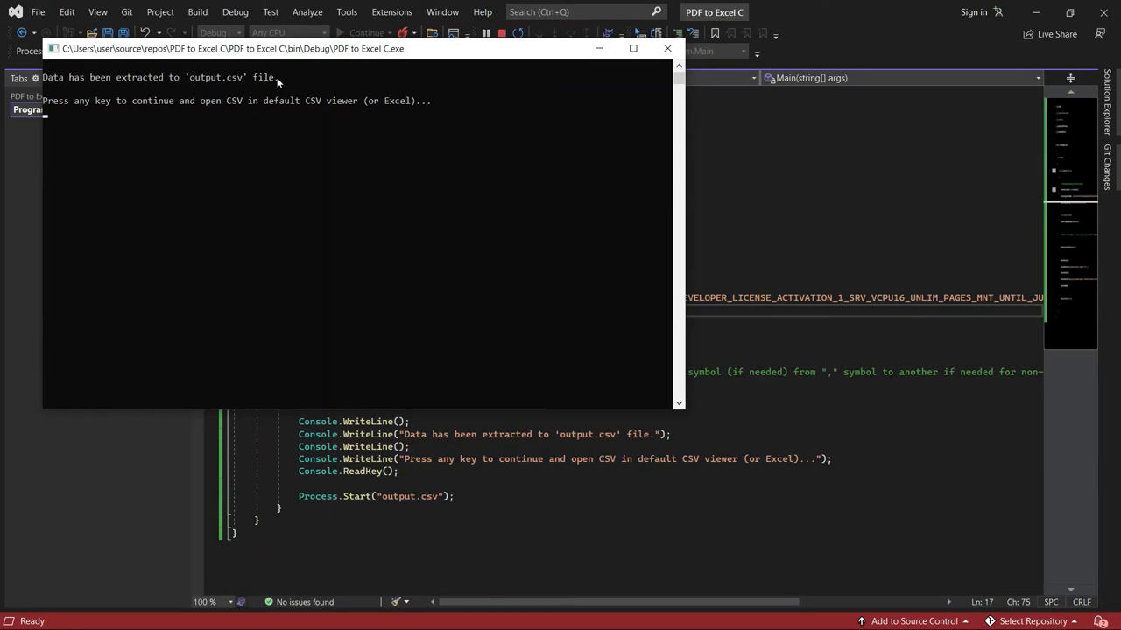
pyautogui.press('enter')
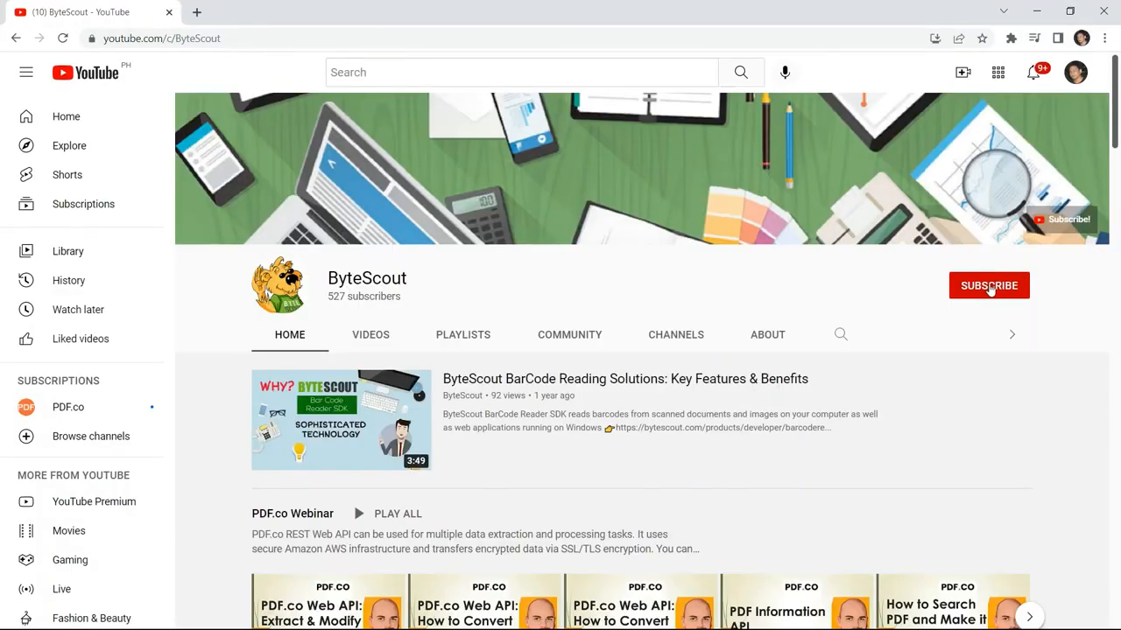
# Subscribe to the ByteScout YouTube channel with notifications set to All.
pyautogui.click(989, 285)
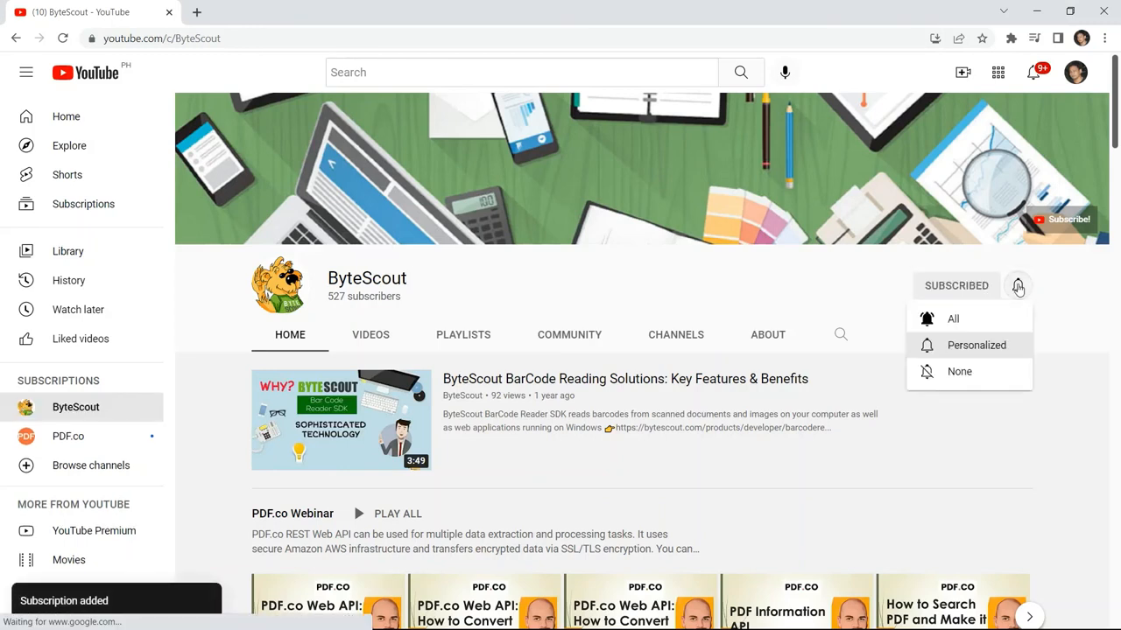
pyautogui.click(976, 345)
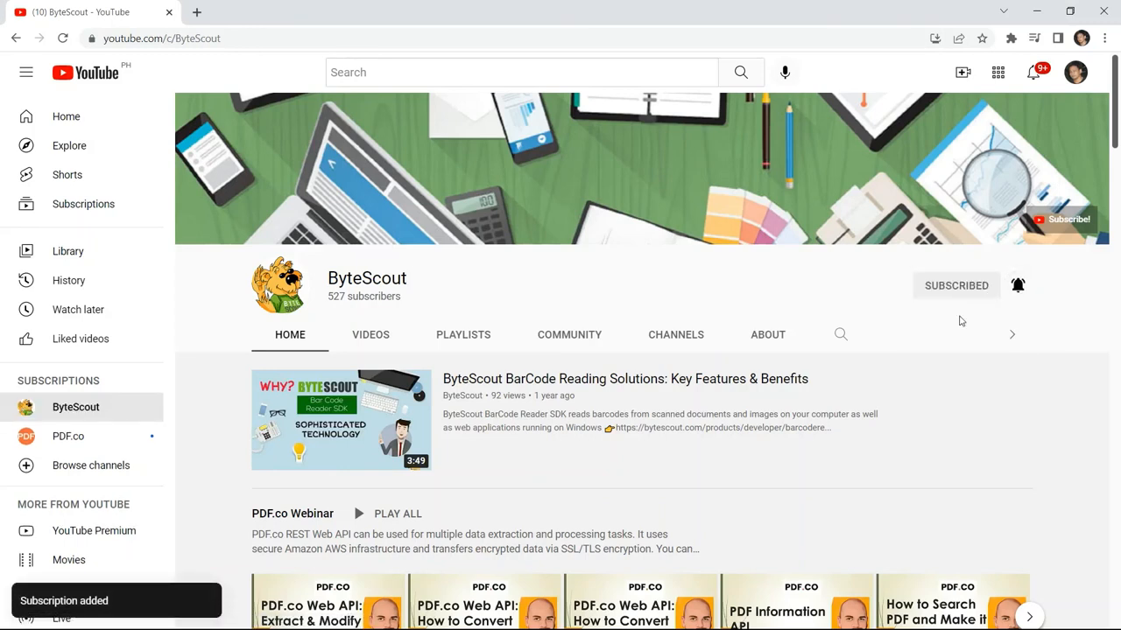
pyautogui.click(1018, 286)
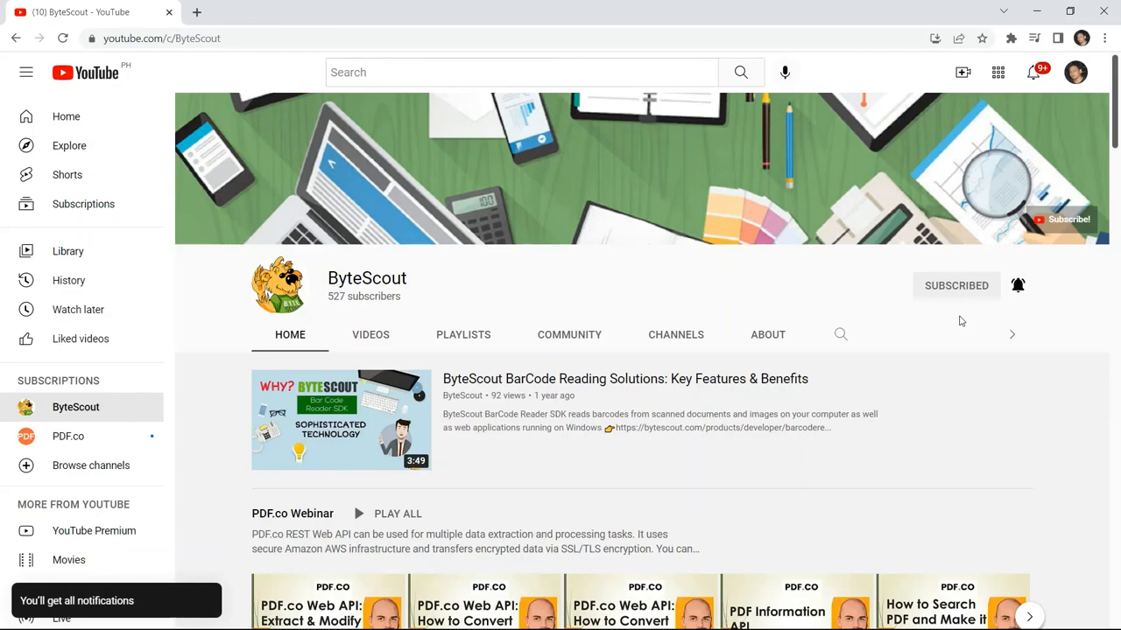